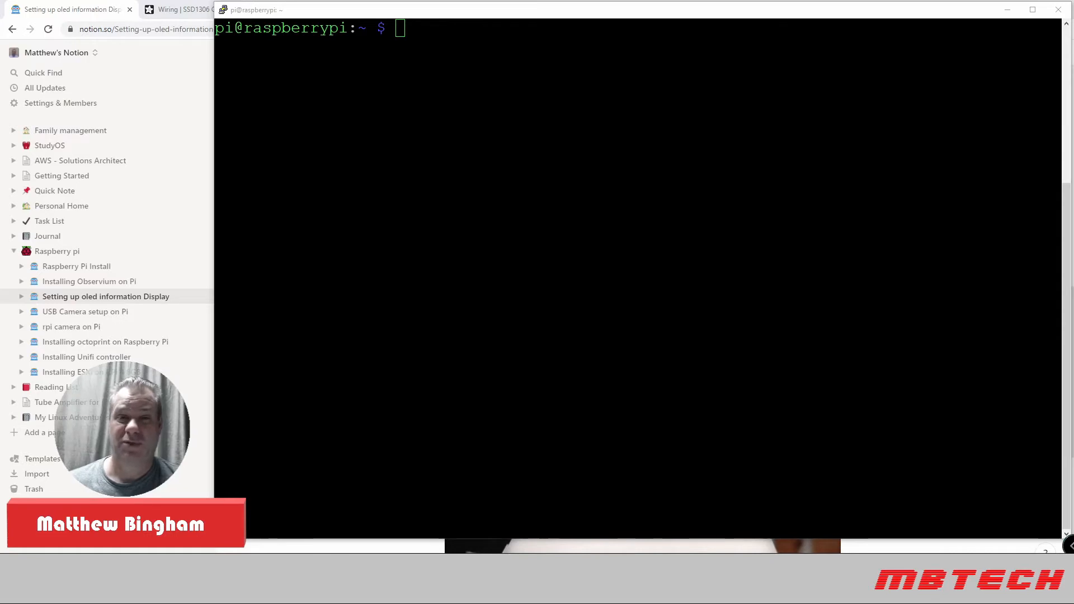
- Bring the Notion 'Setting up oled information Display' guide in Chrome to the front
{"action": "left_click", "coordinate": [72, 10]}
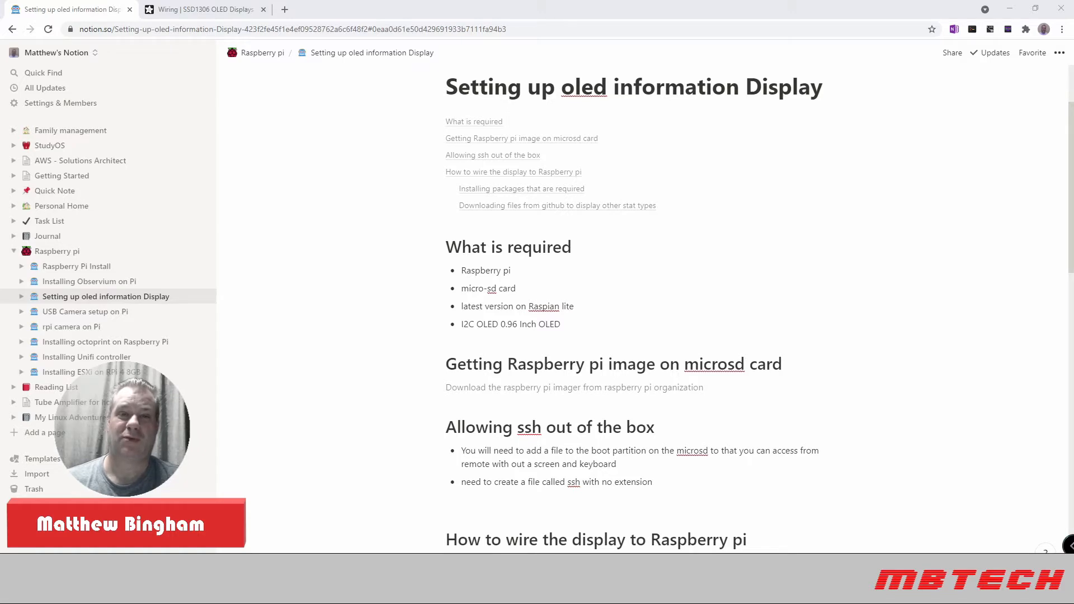
- Scroll the guide to the display wiring steps and required package install commands
{"action": "scroll", "scroll_direction": "down", "scroll_amount": 3}
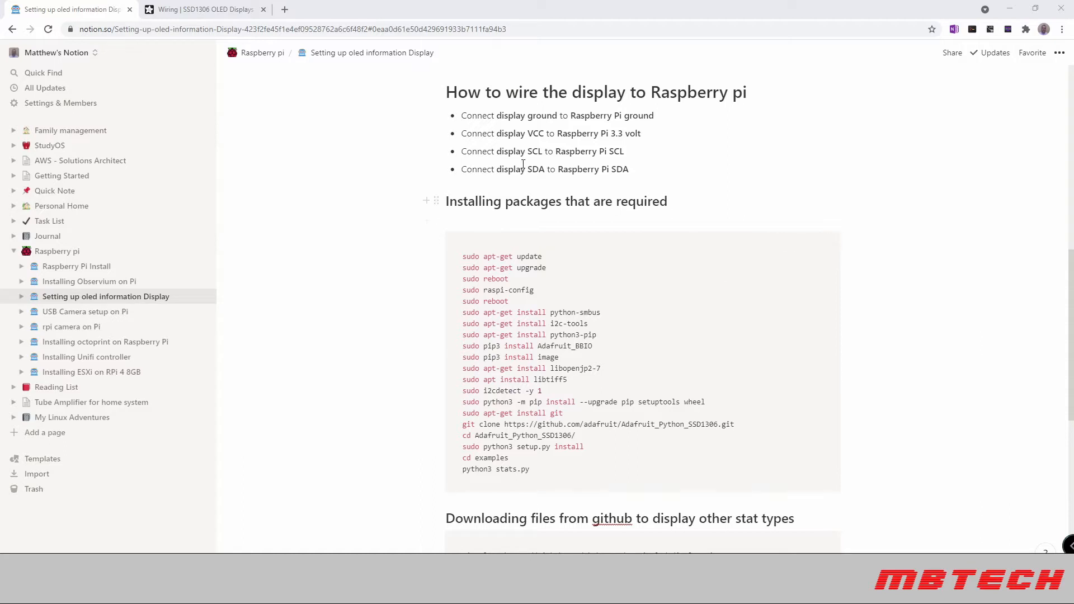
{"action": "mouse_move", "coordinate": [672, 205]}
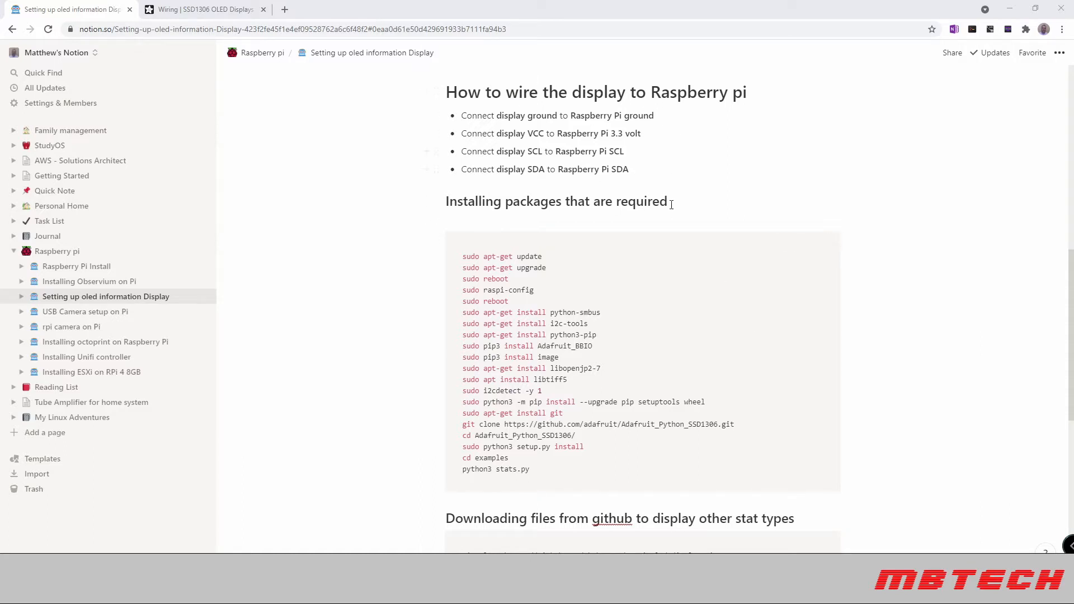
{"action": "mouse_move", "coordinate": [633, 155]}
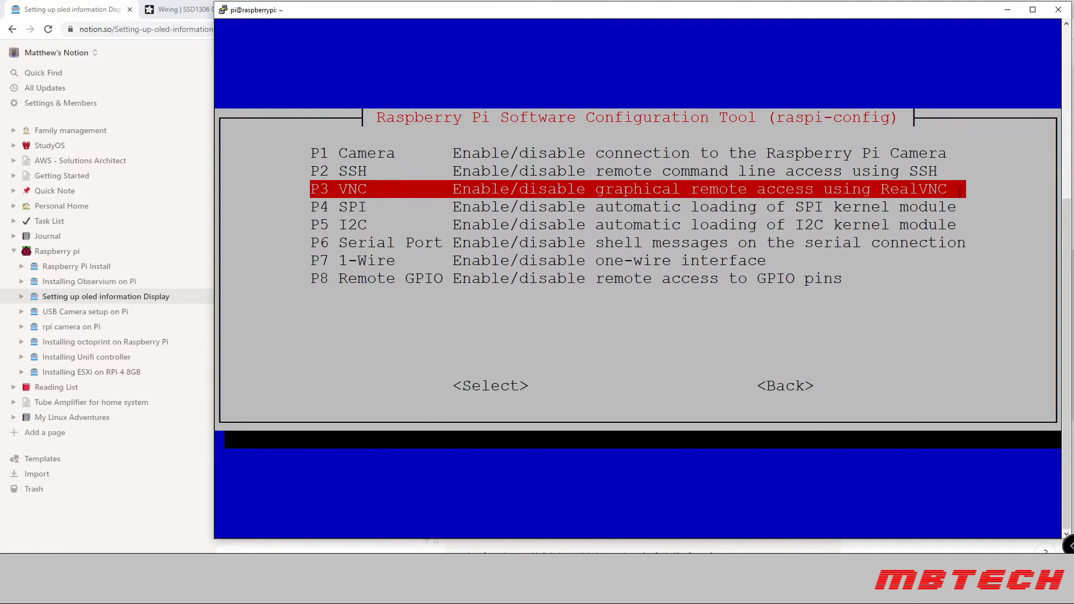
- In raspi-config Interface Options, enable P5 I2C, confirm with Yes and acknowledge the Ok message
{"action": "key", "text": "Down"}
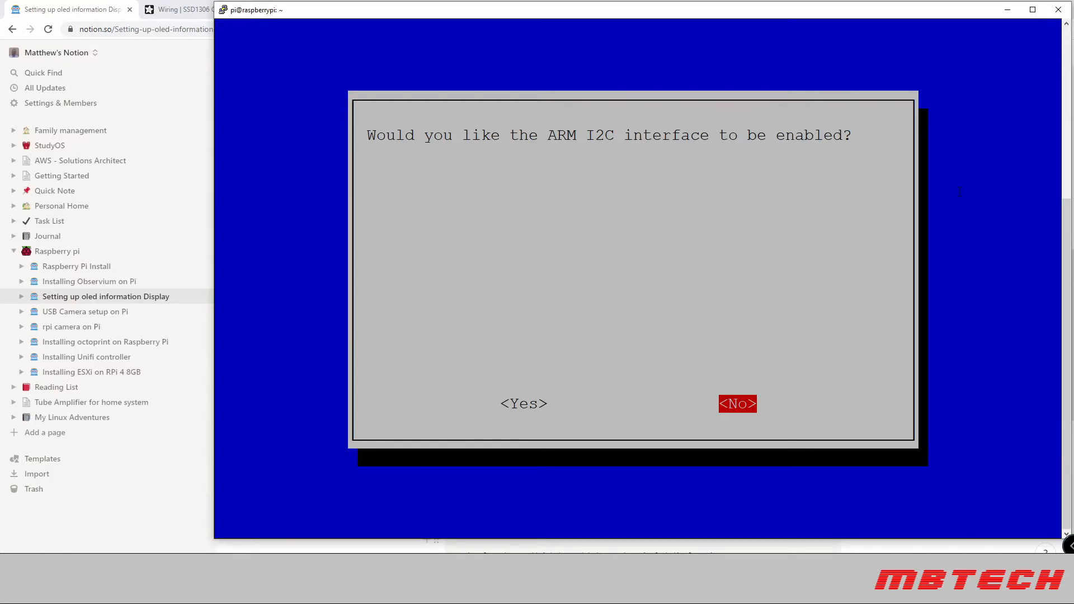
{"action": "key", "text": "Left"}
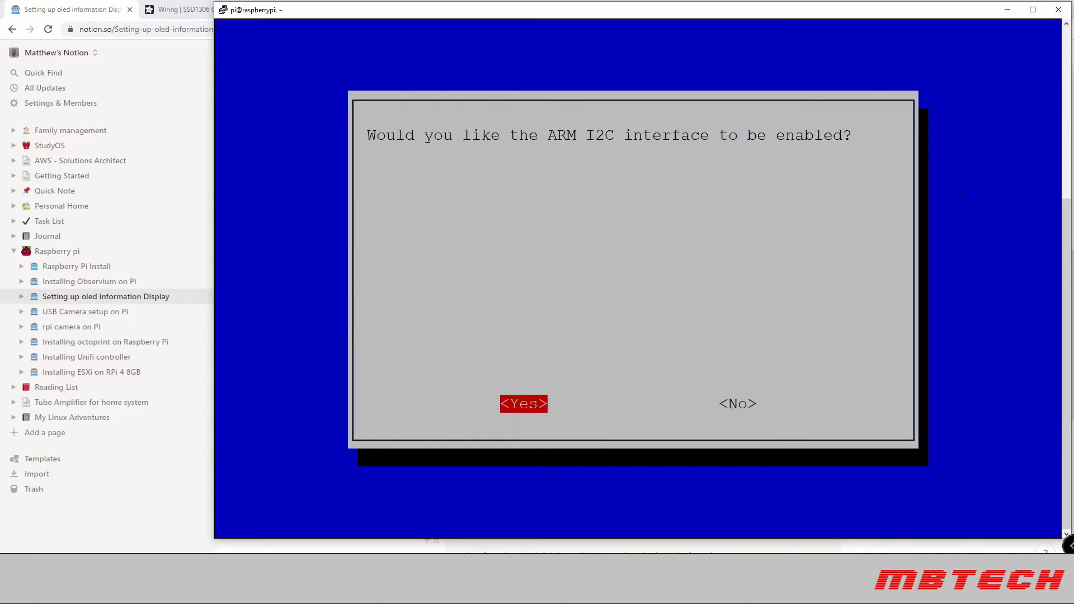
{"action": "left_click", "coordinate": [523, 403]}
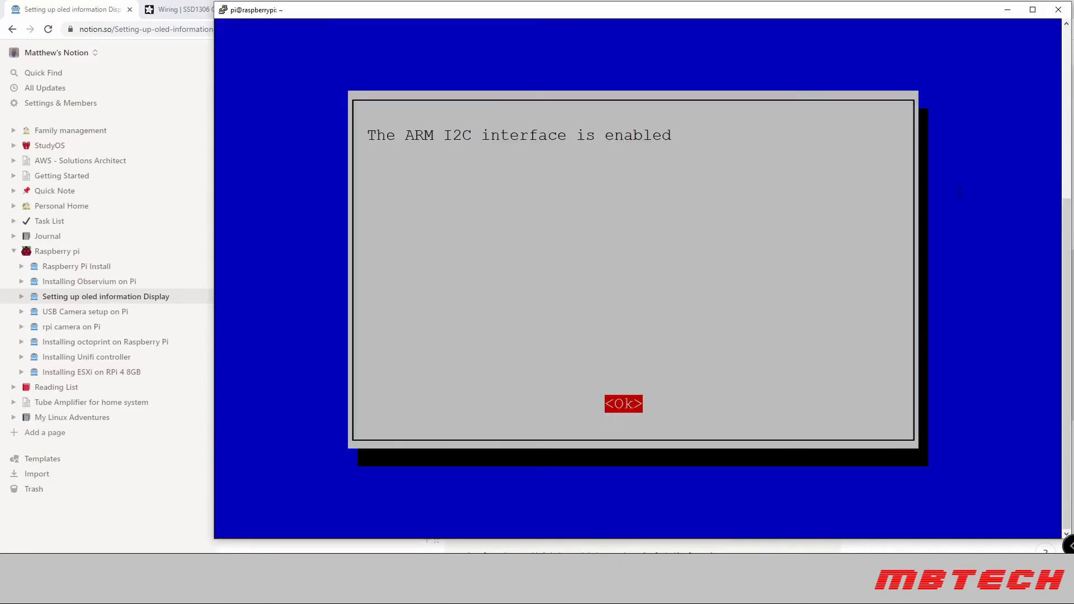
{"action": "left_click", "coordinate": [624, 402]}
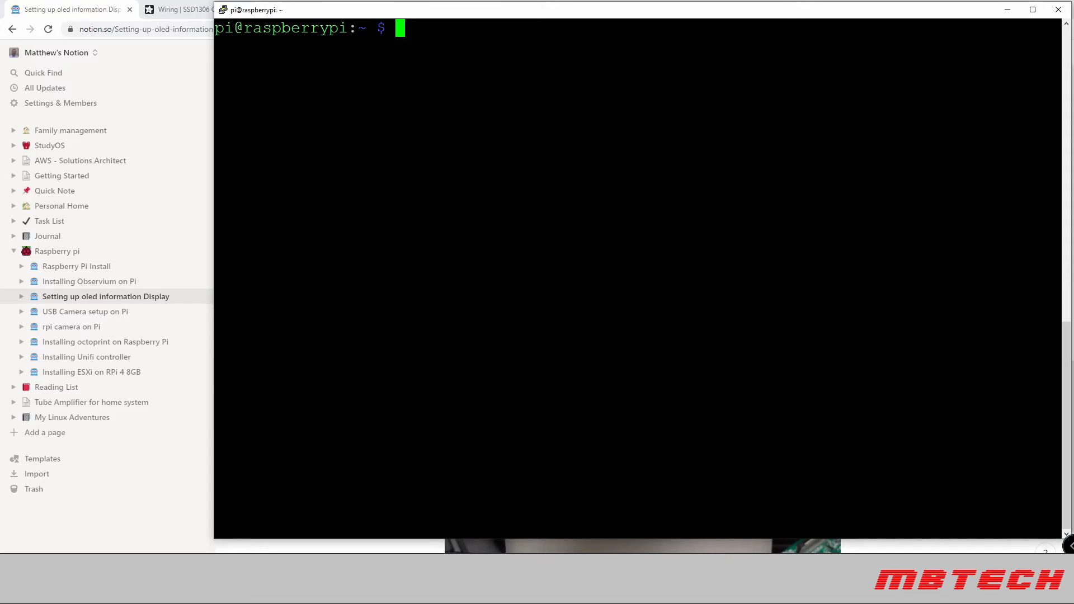
- Run sudo apt-get install for python-smbus, i2c-tools and python3-pip, clearing the screen between
{"action": "type", "text": "sudo apt-get install python-smbus"}
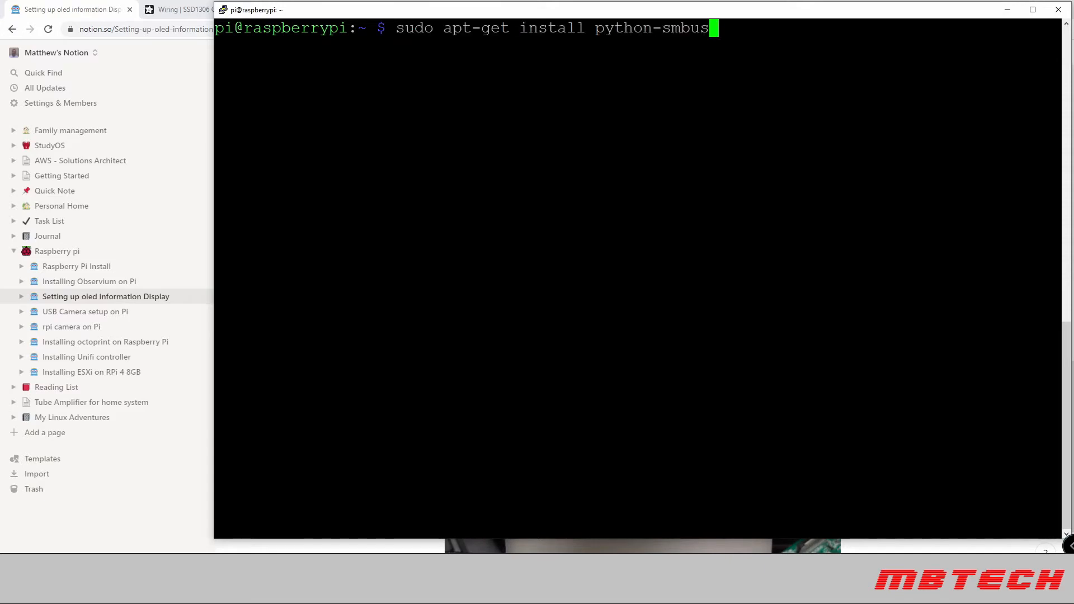
{"action": "key", "text": "Enter"}
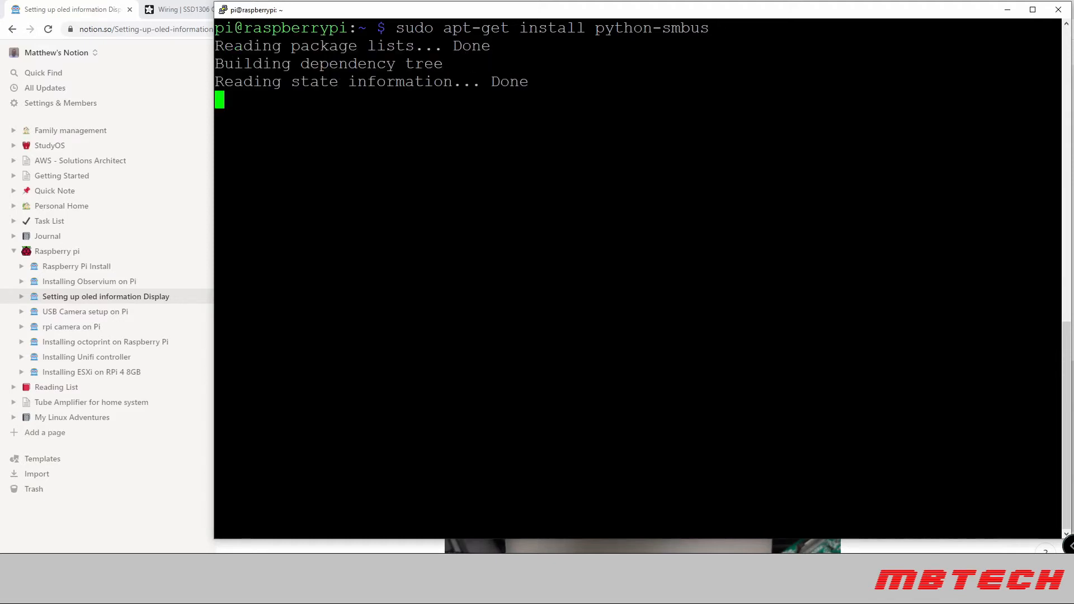
{"action": "type", "text": "clear"}
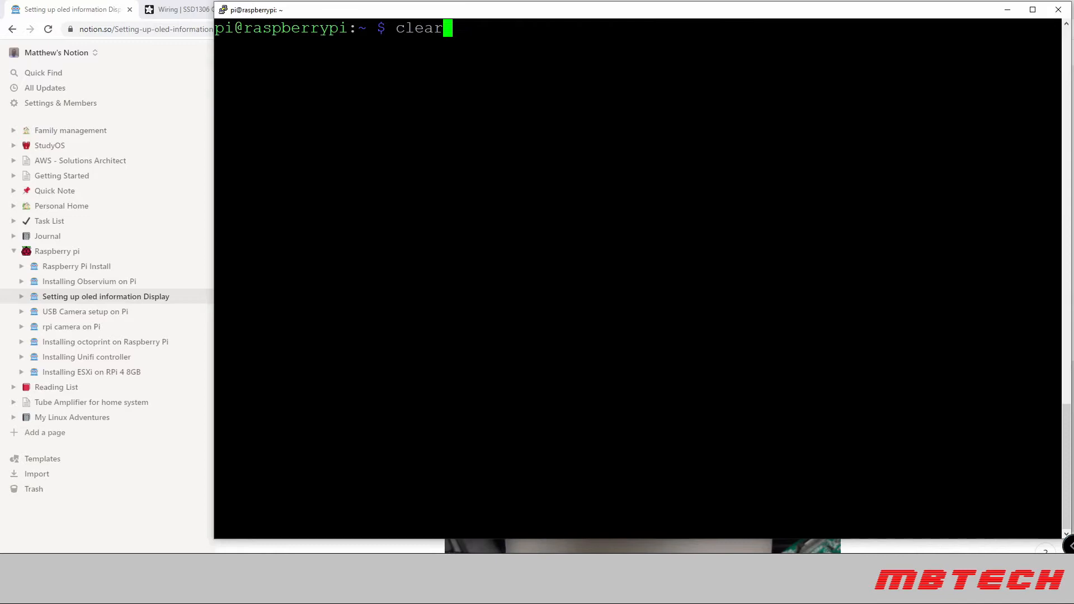
{"action": "type", "text": "sudo apt-get install i2c-tools"}
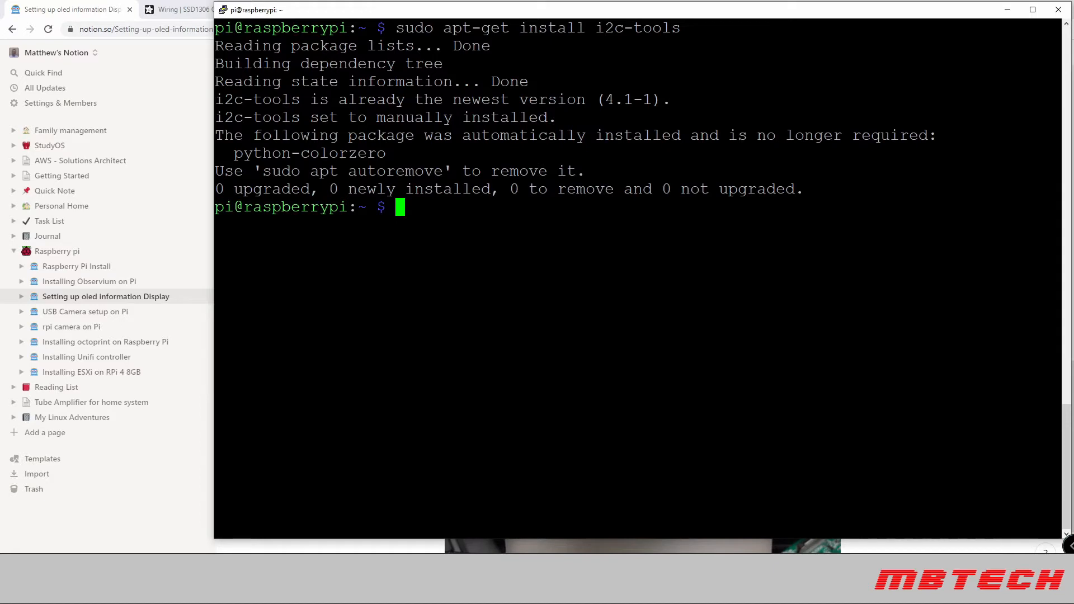
{"action": "type", "text": "sudo apt-get install python3-pip"}
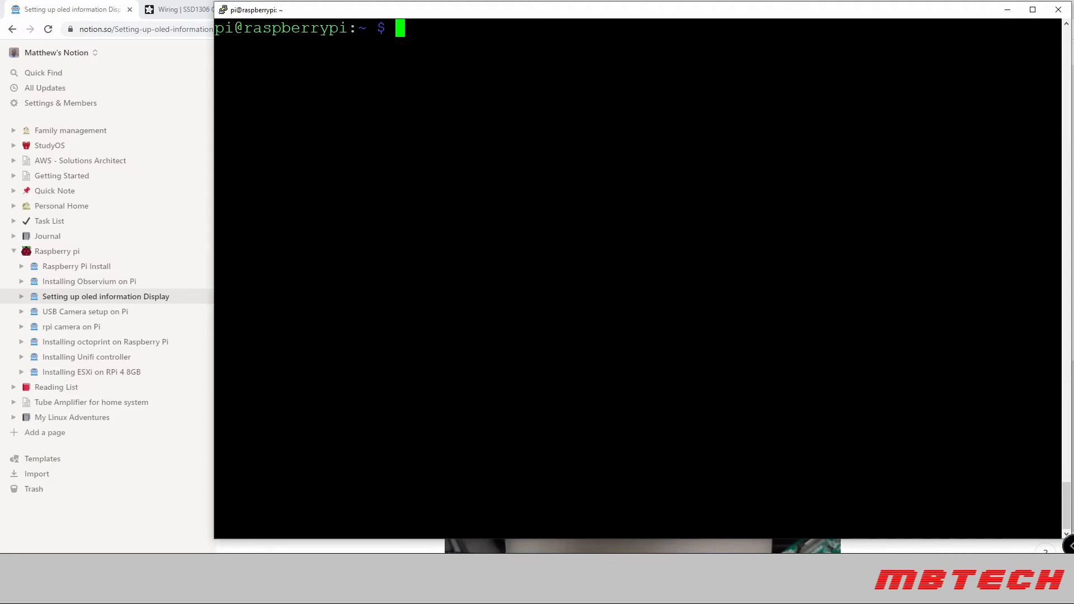
- Run sudo pip3 install Adafruit_BBIO and image, then apt install libopenjp2-7 and libtiff5
{"action": "type", "text": "sudo pip3 install Adafruit_BBIO"}
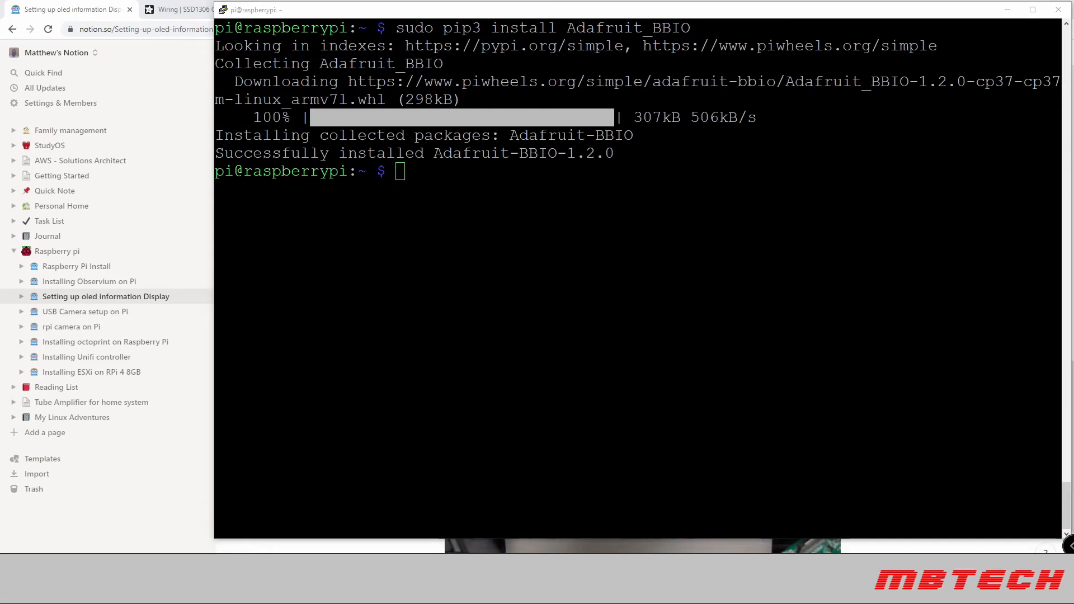
{"action": "type", "text": "sudo pip3 install image"}
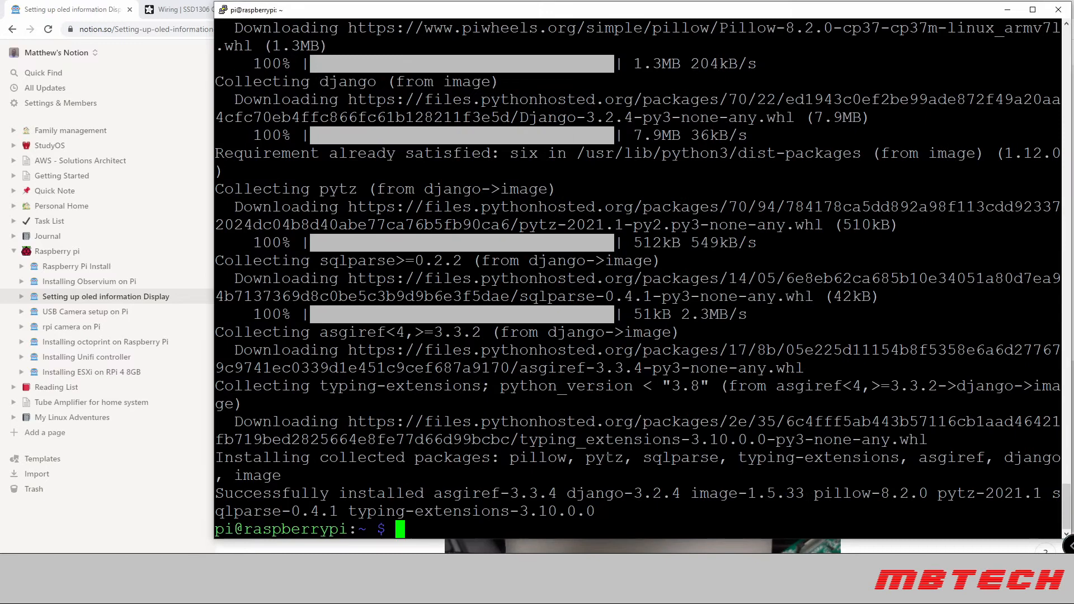
{"action": "type", "text": "sudo apt-get install libopenjp2-7"}
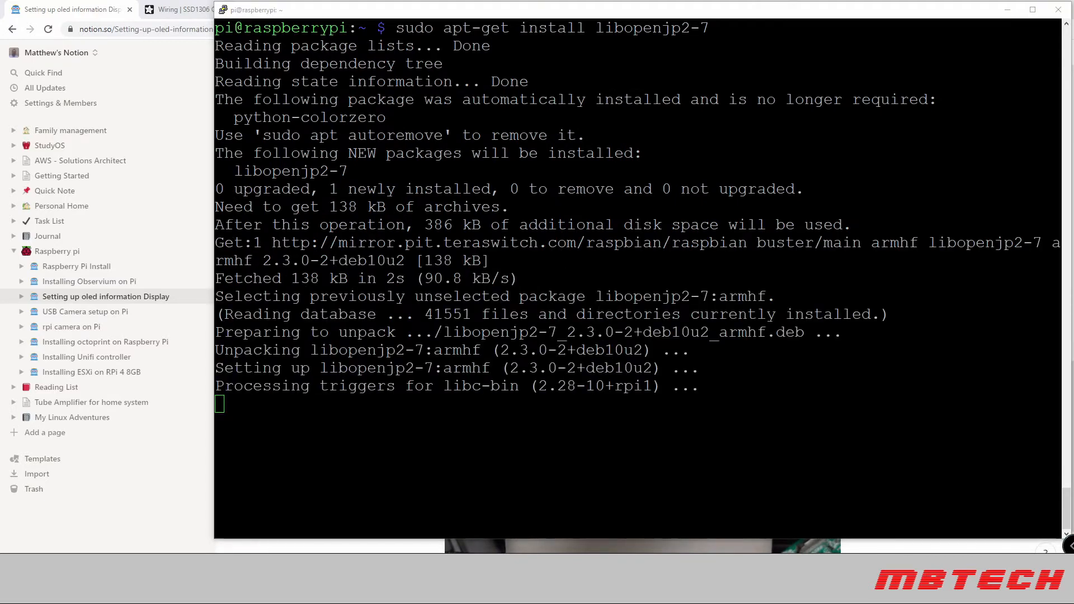
{"action": "type", "text": "sudo apt install libtiff5"}
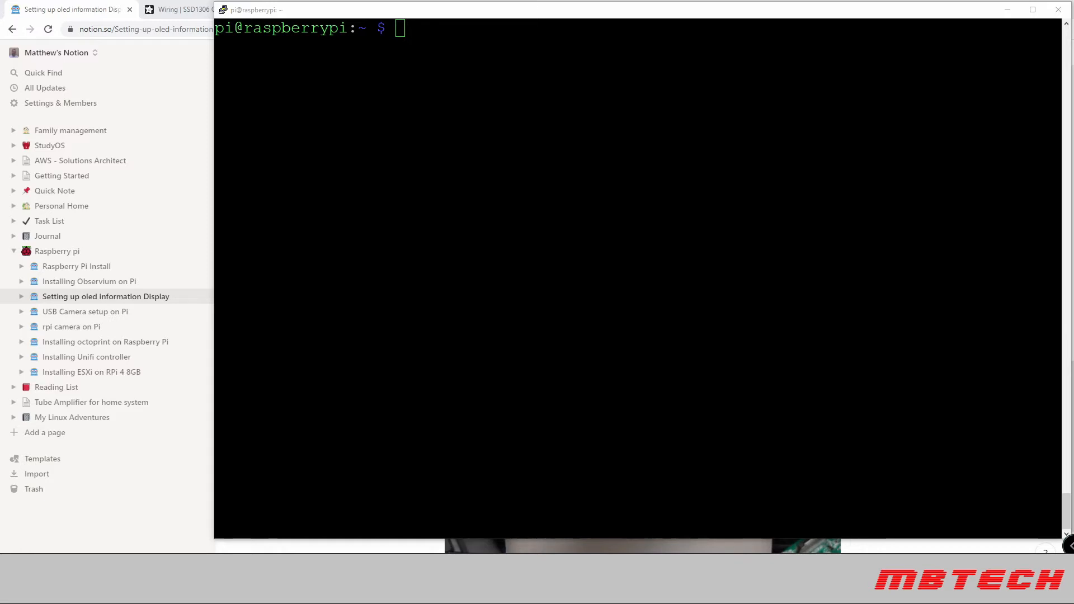
- Run sudo i2cdetect -y 1, then sudo python3 -m pip install --upgrade pip setuptools wheel
{"action": "type", "text": "sudo i2cdetect -y 1"}
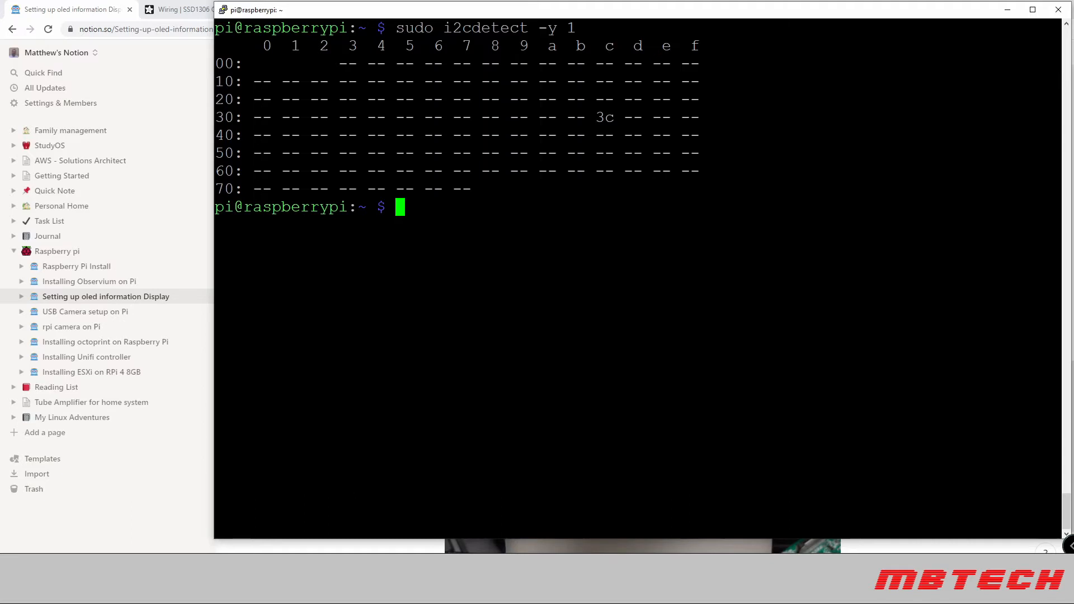
{"action": "type", "text": "sudo python3 -m pip install --upgrade pip setuptools wheel"}
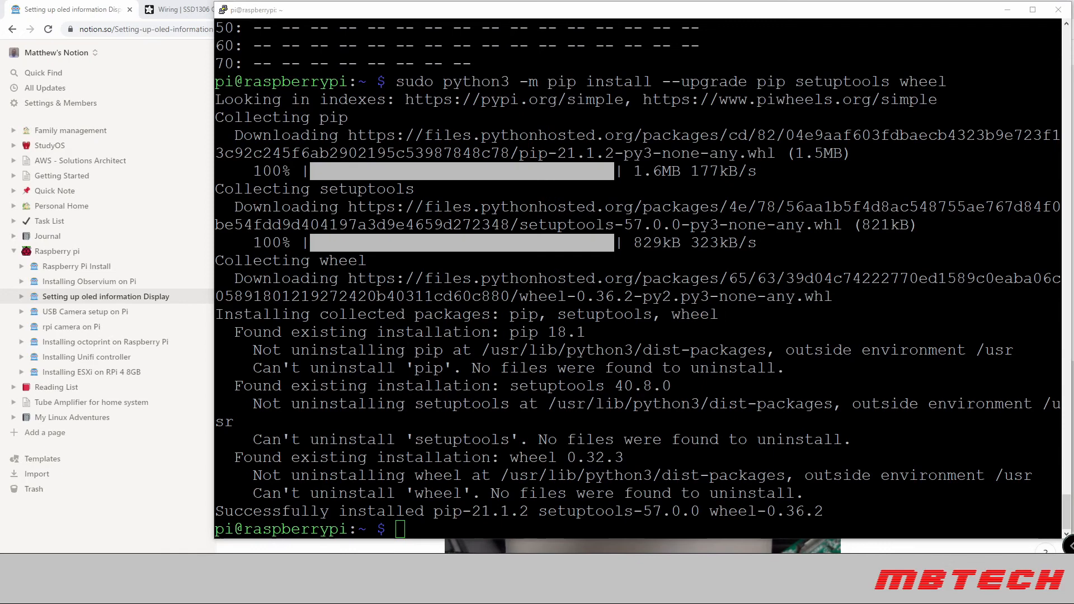
- Run sudo apt-get install git and answer y to the install prompt
{"action": "type", "text": "sudo apt-get install git"}
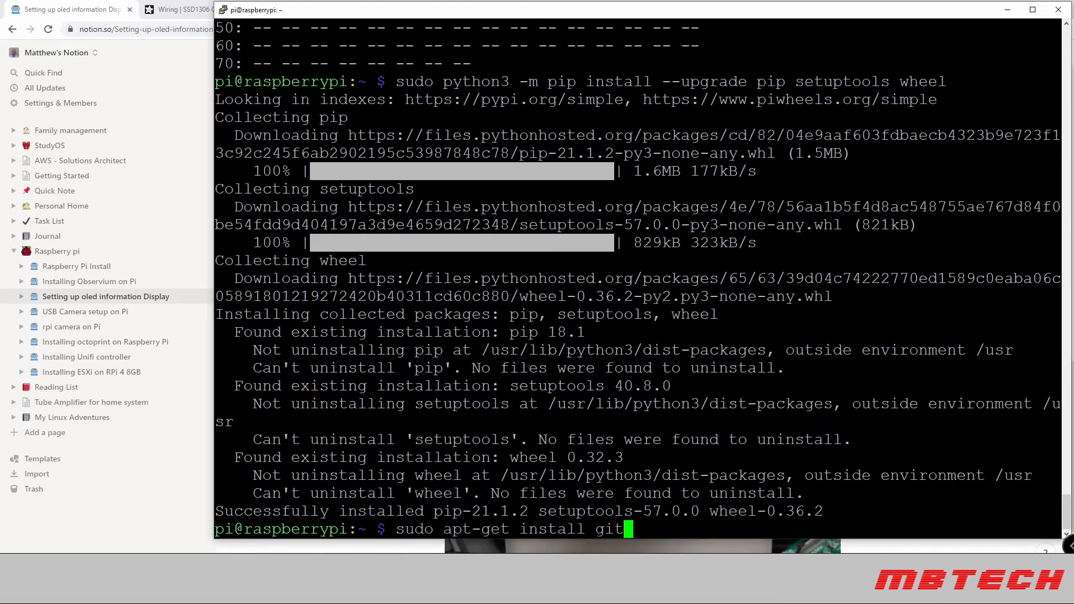
{"action": "key", "text": "Return"}
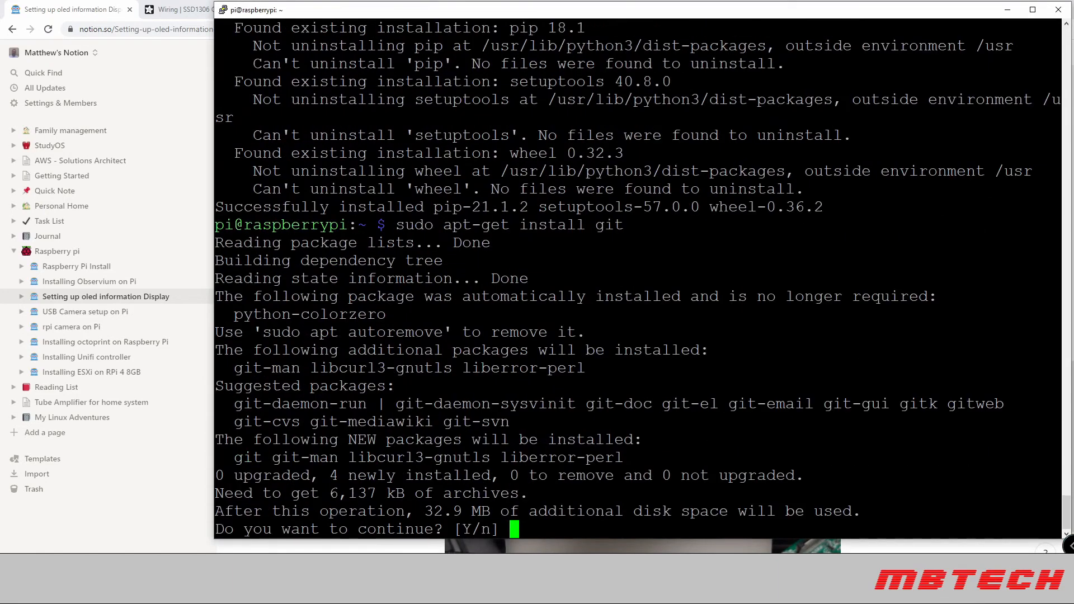
{"action": "type", "text": "y"}
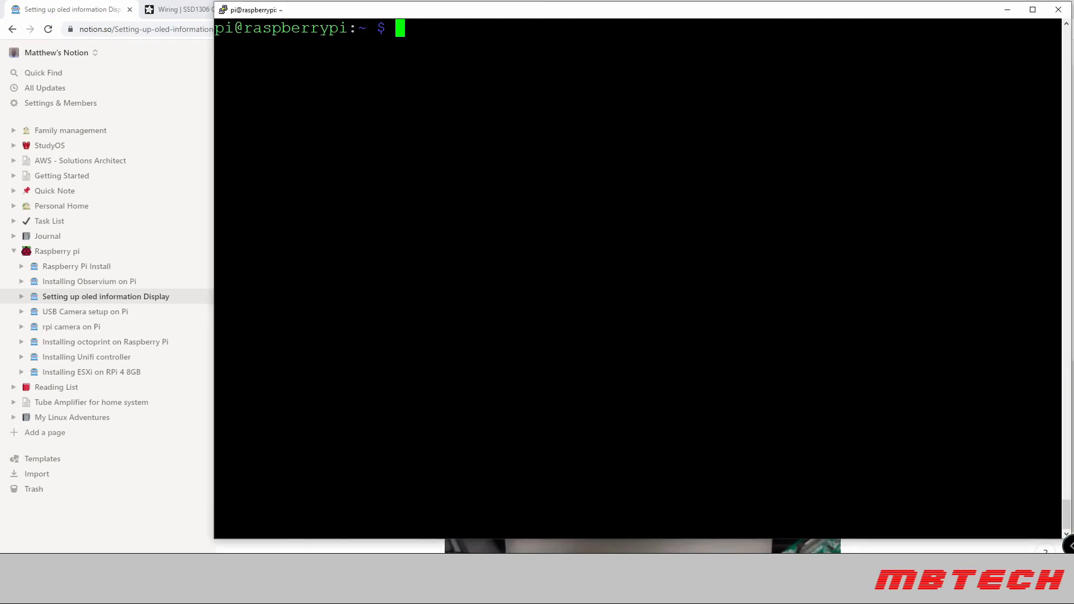
- Git clone Adafruit_Python_SSD1306, cd into it and run sudo python3 setup.py install
{"action": "type", "text": "git clone https://github.com/adafruit/Adafruit_Python_SSD1306.git"}
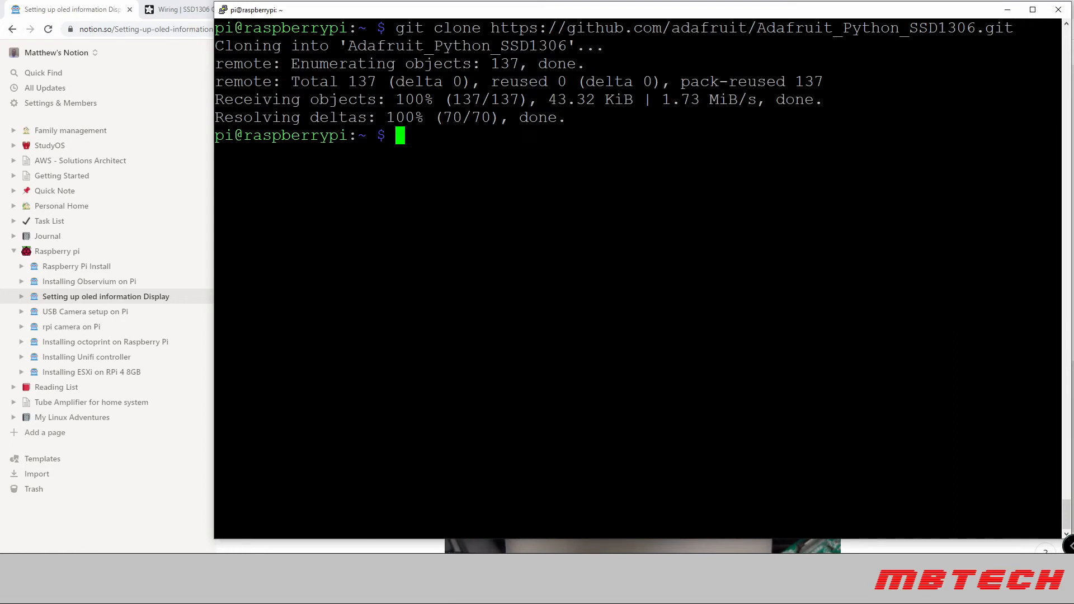
{"action": "type", "text": "cd A"}
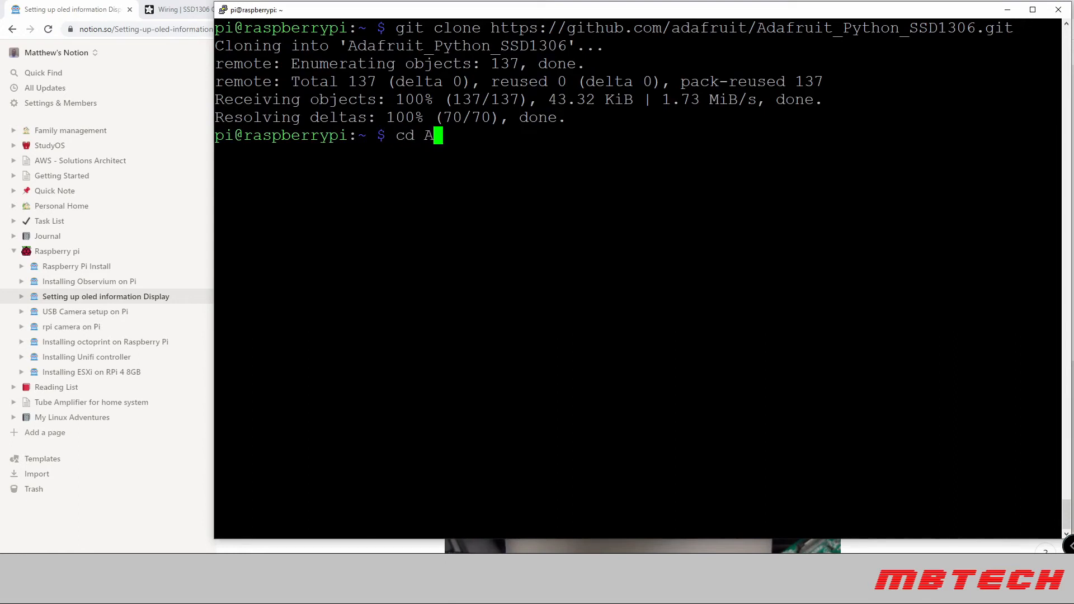
{"action": "key", "text": "Tab"}
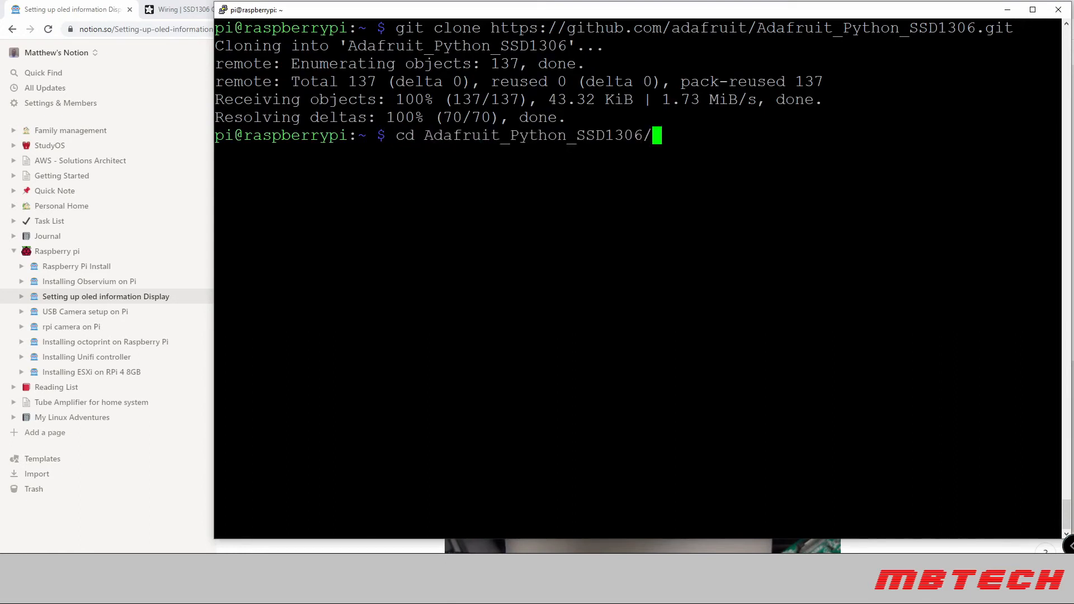
{"action": "type", "text": "sudo python3 setup.py install"}
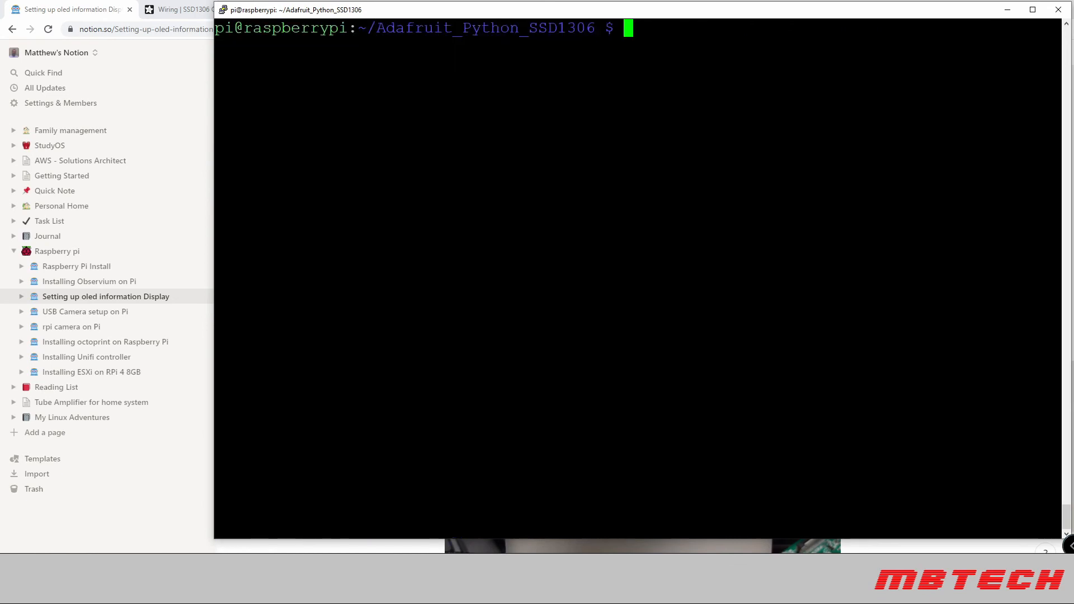
- List and enter the examples folder, run python3 stats.py, stop it with Ctrl+C and cd ~
{"action": "type", "text": "l"}
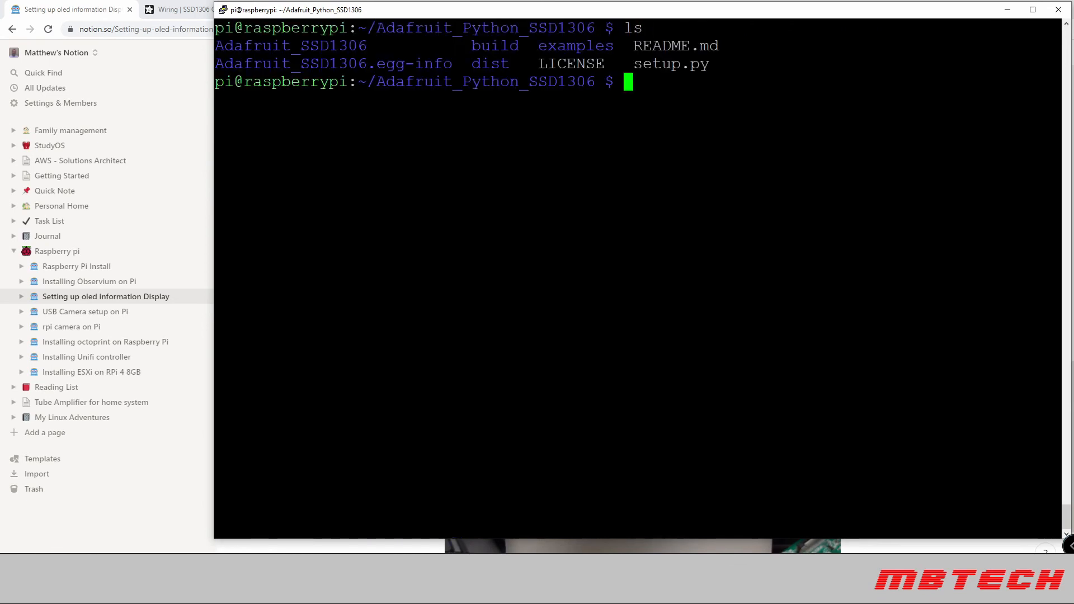
{"action": "type", "text": "cd examples/"}
{"action": "type", "text": "ls"}
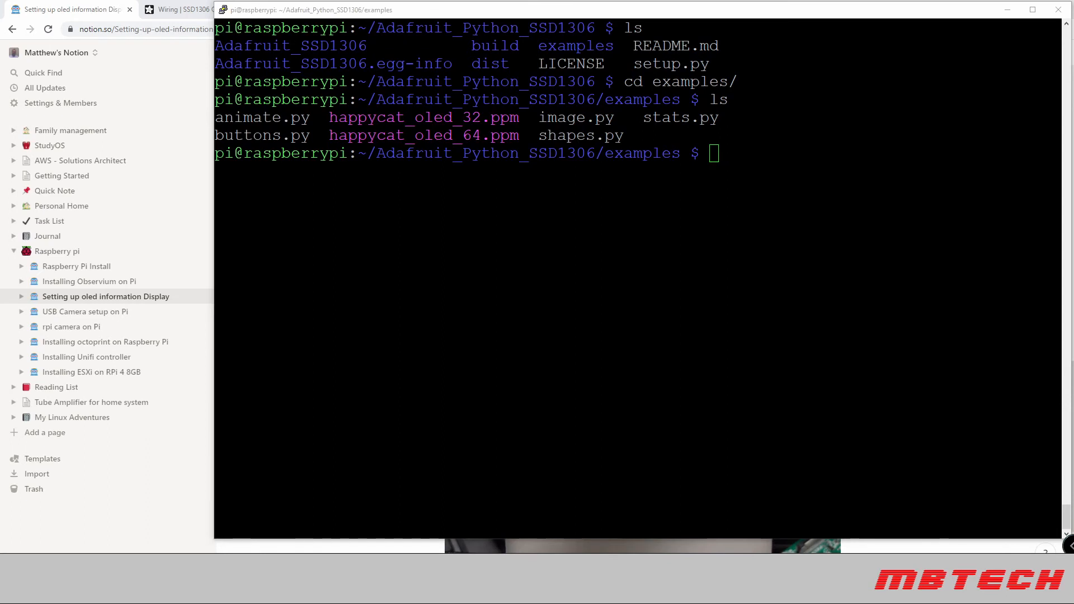
{"action": "type", "text": "python3 stats.py"}
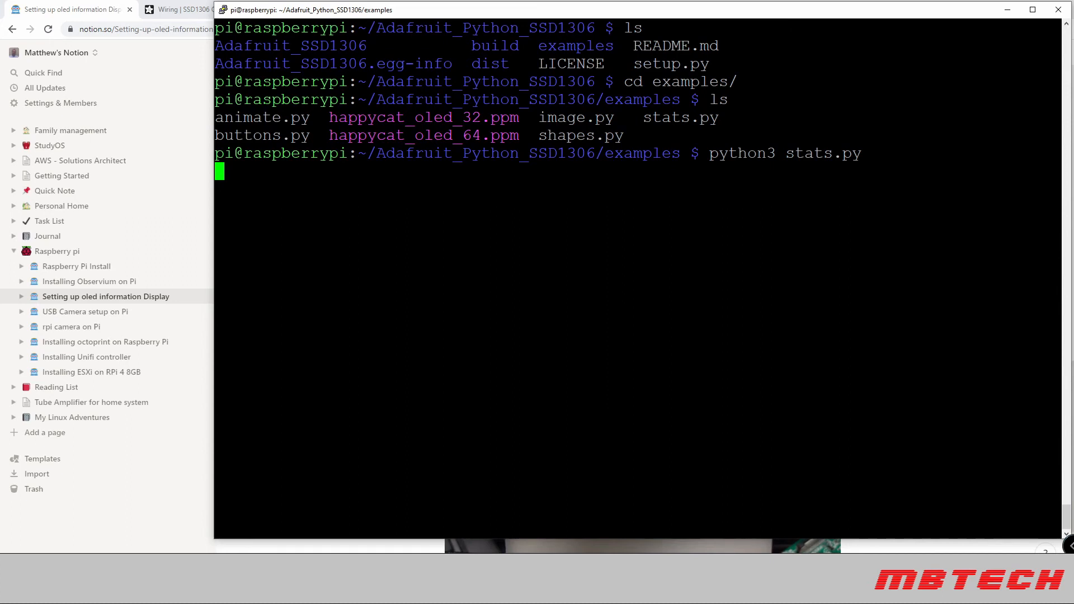
{"action": "key", "text": "ctrl+c"}
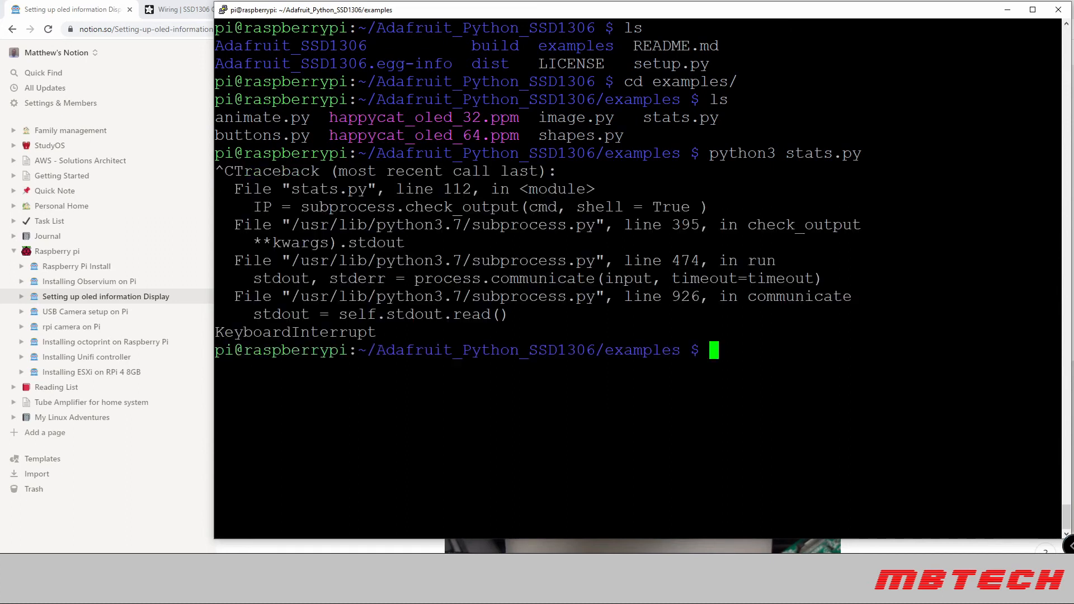
{"action": "type", "text": "cd ~"}
{"action": "type", "text": "git"}
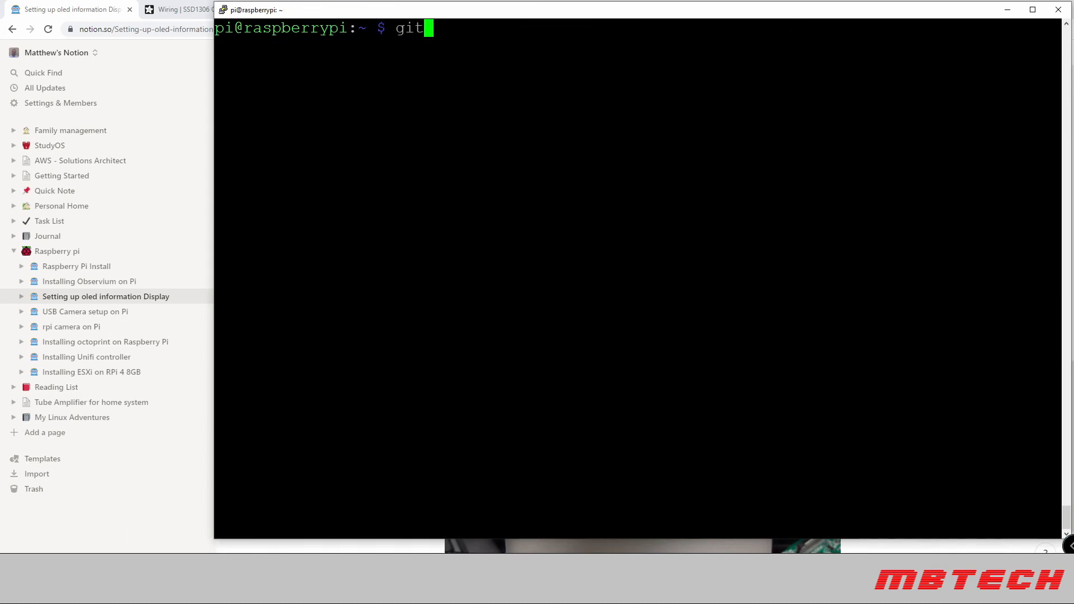
- Begin a git clone command, then in a new tab reach skybungee's raspi_oled_display repo and copy its clone URL
{"action": "type", "text": "clone"}
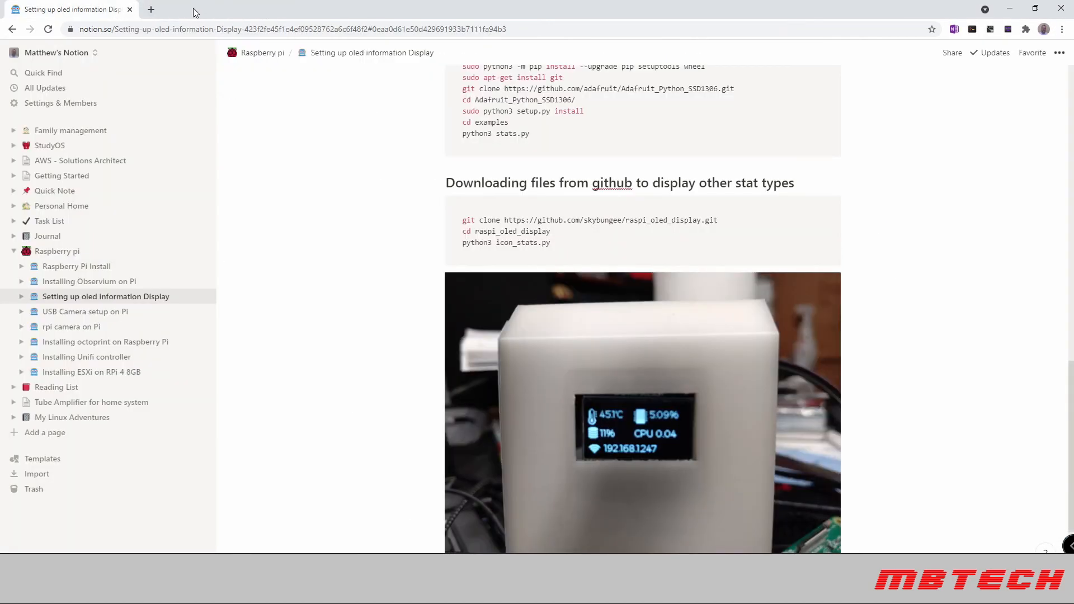
{"action": "left_click", "coordinate": [150, 9]}
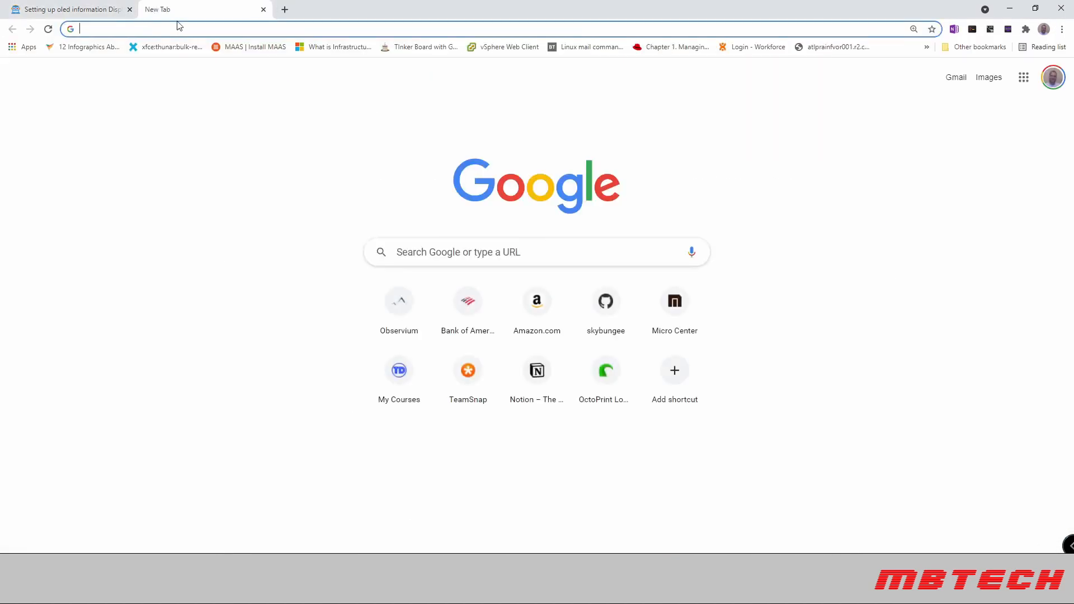
{"action": "type", "text": "sky"}
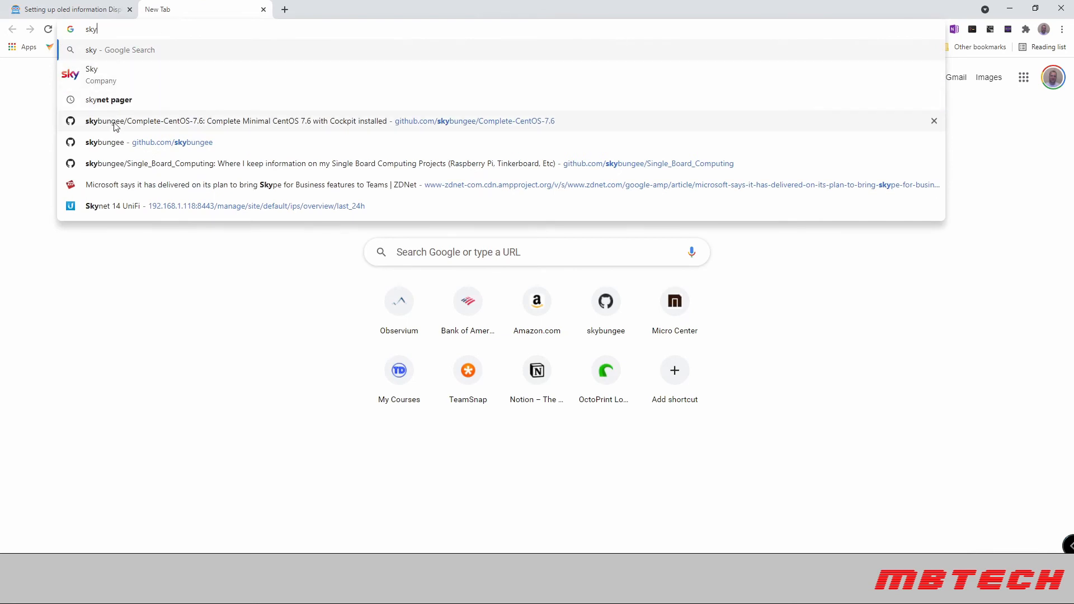
{"action": "left_click", "coordinate": [105, 143]}
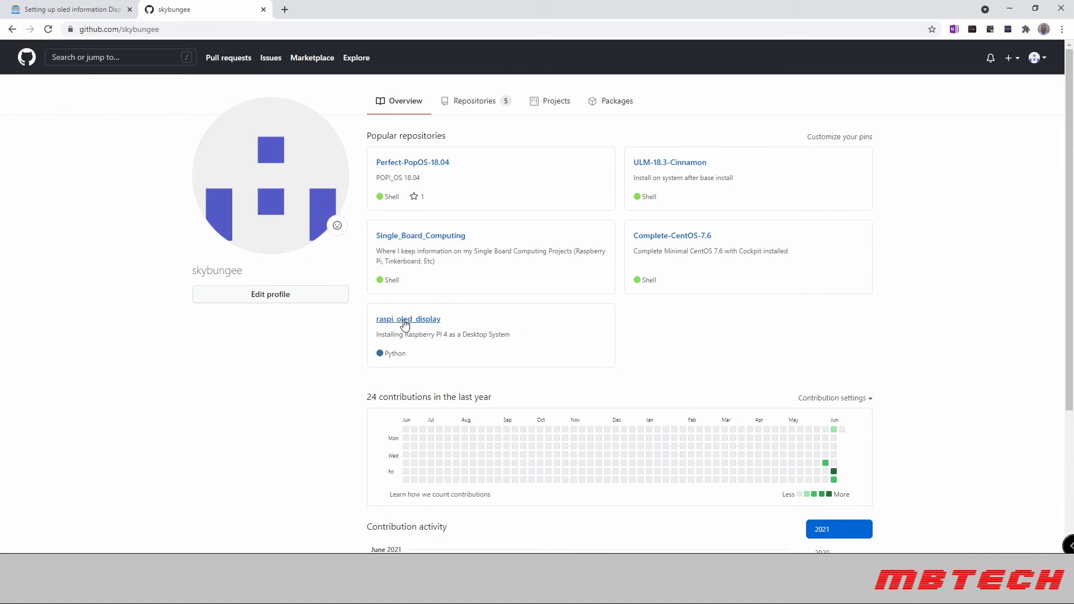
{"action": "left_click", "coordinate": [407, 320]}
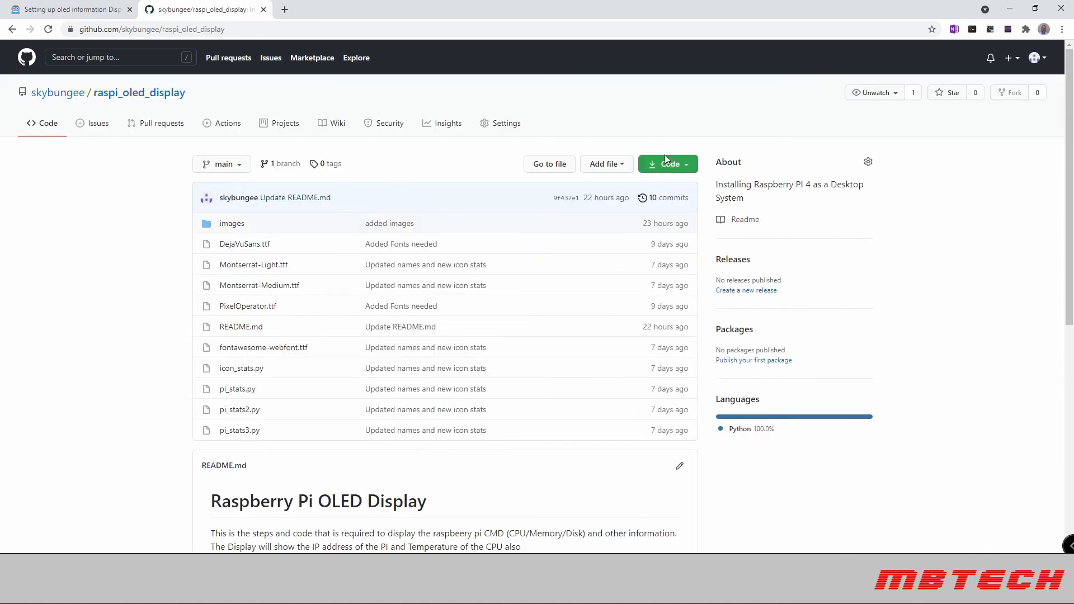
{"action": "left_click", "coordinate": [677, 228]}
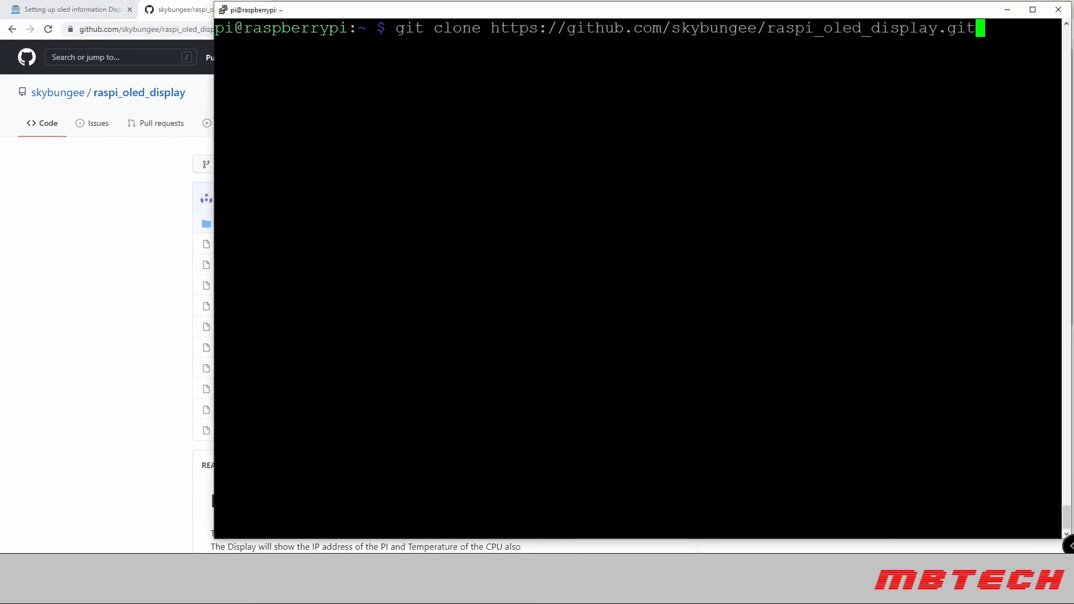
- Clone the raspi_oled_display repository, enter its folder and launch python3 pi_stats2.py
{"action": "key", "text": "Enter"}
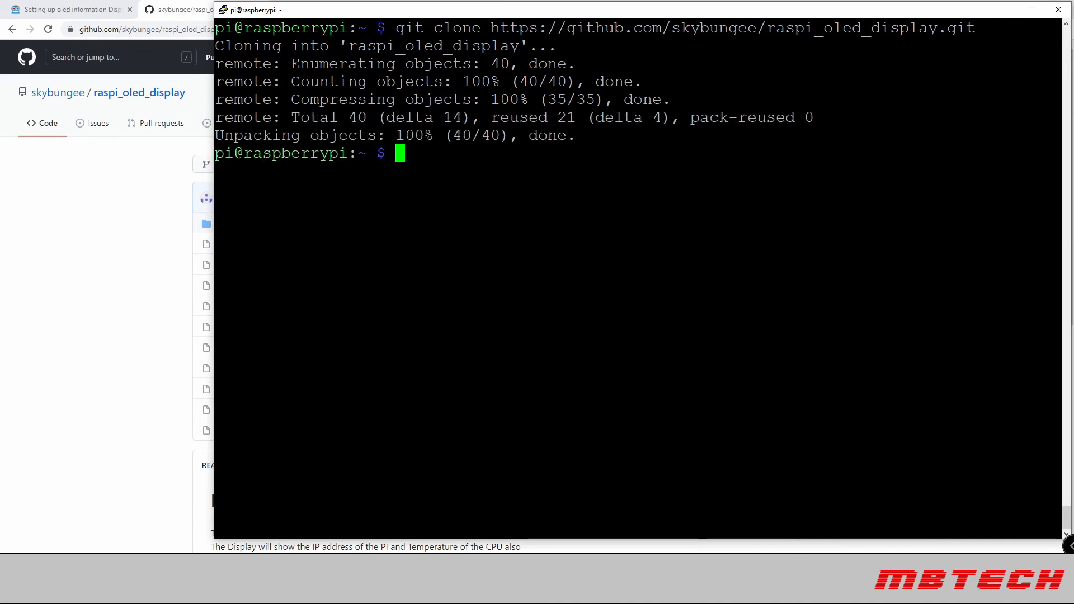
{"action": "type", "text": "cd raspi_oled_display/"}
{"action": "type", "text": "ls"}
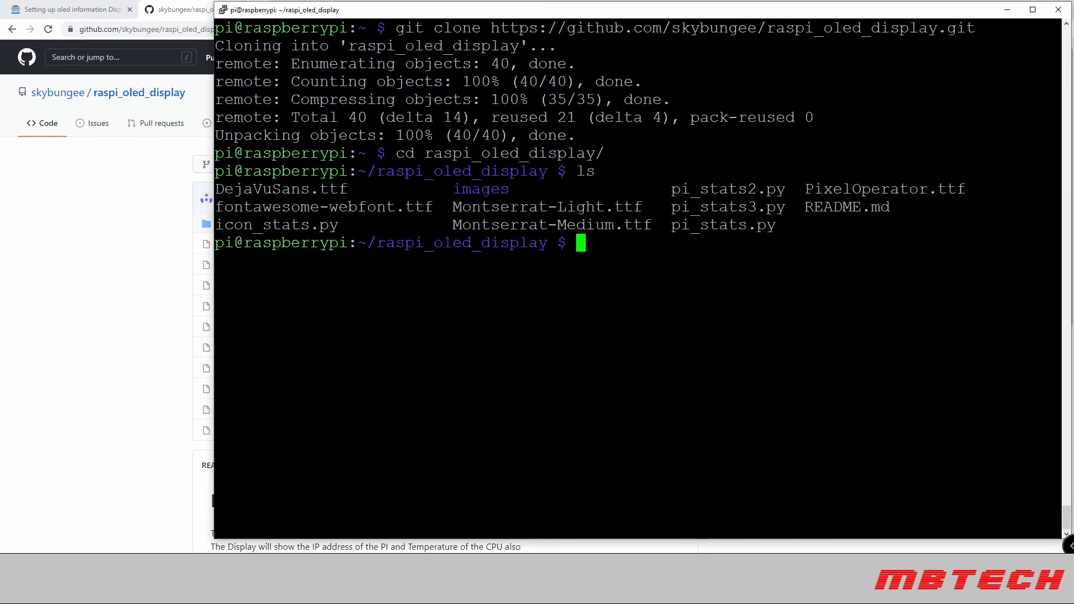
{"action": "type", "text": "pyh"}
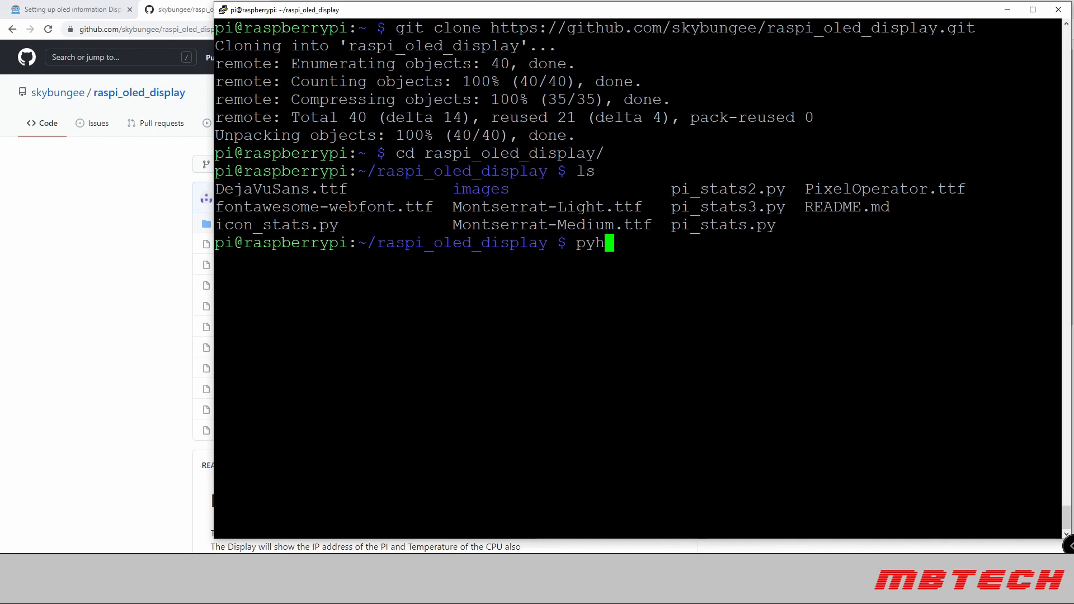
{"action": "type", "text": "python3 pi_stats2.py"}
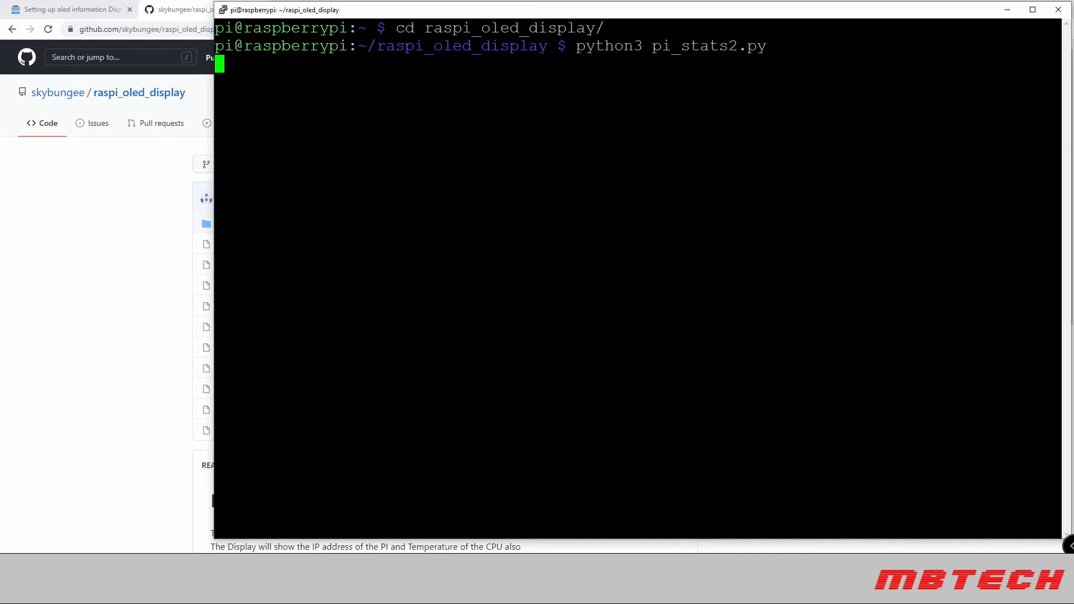